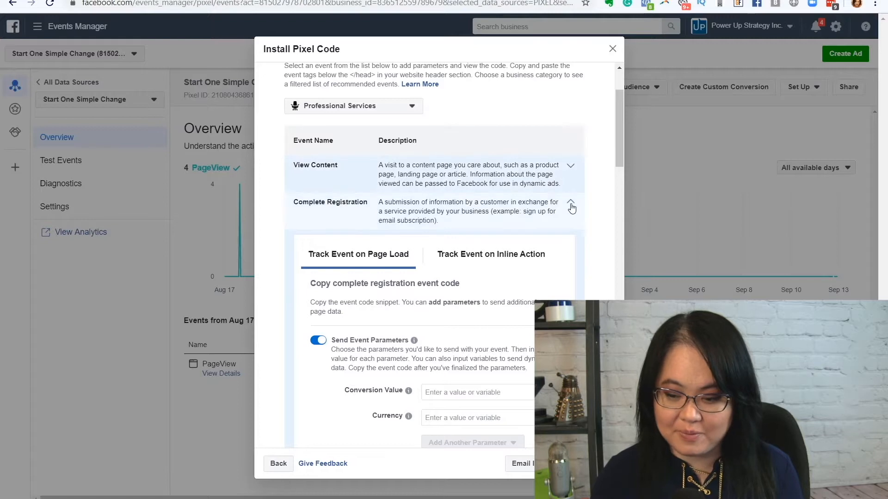
Step: Scroll down the Install Pixel Code dialog through the list of standard events
scroll(down, 3)
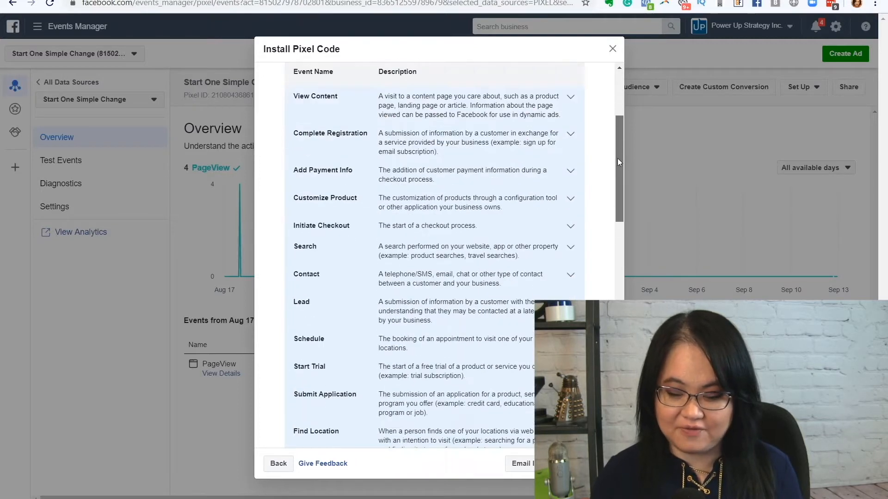
scroll(down, 3)
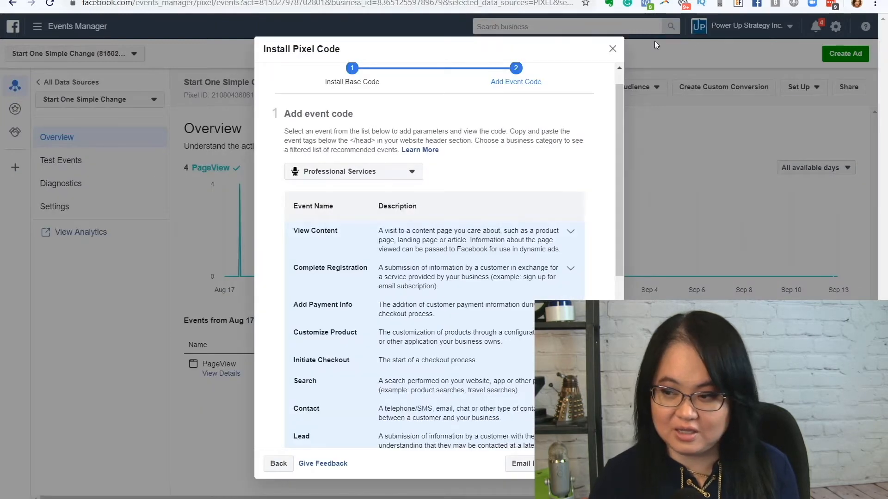
Step: Close the Install Pixel Code dialog and bring up the Business Tools menu over the pixel Overview
click(611, 49)
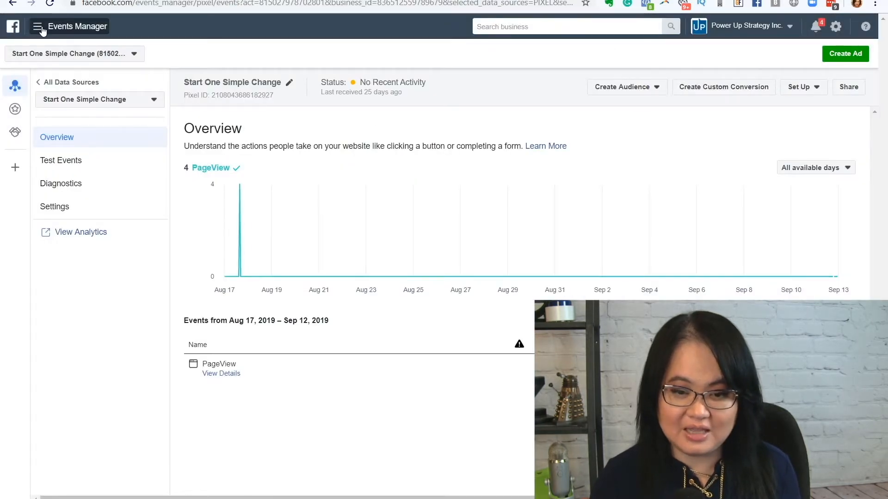
click(36, 26)
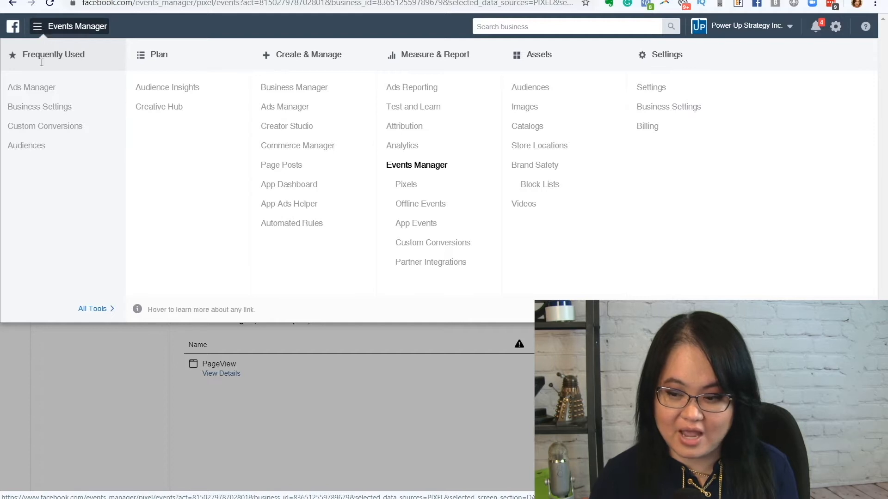
mouse_move(433, 243)
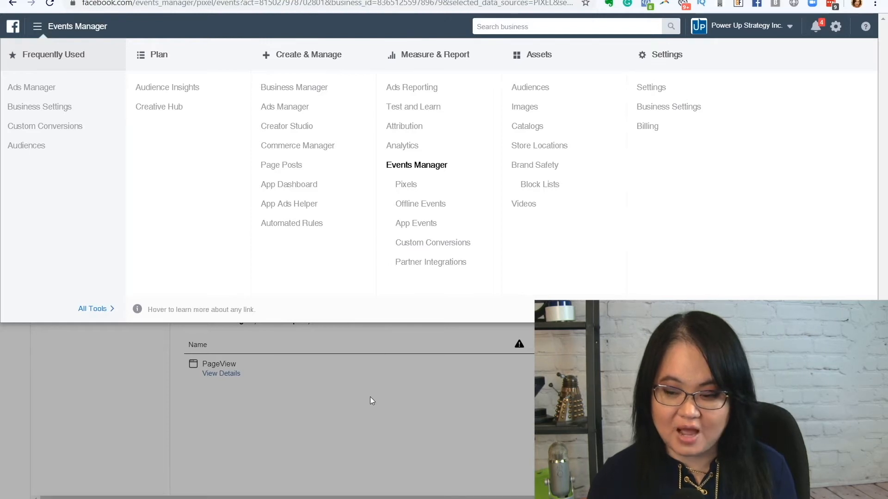
mouse_move(374, 360)
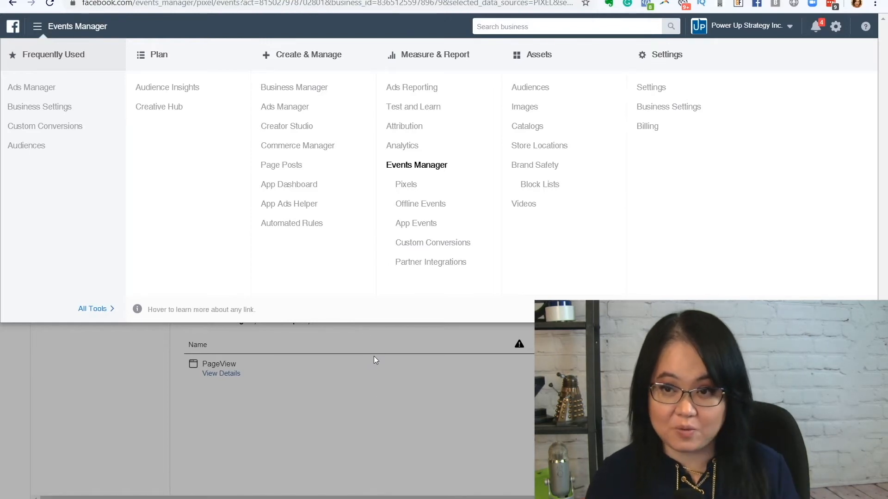
mouse_move(405, 208)
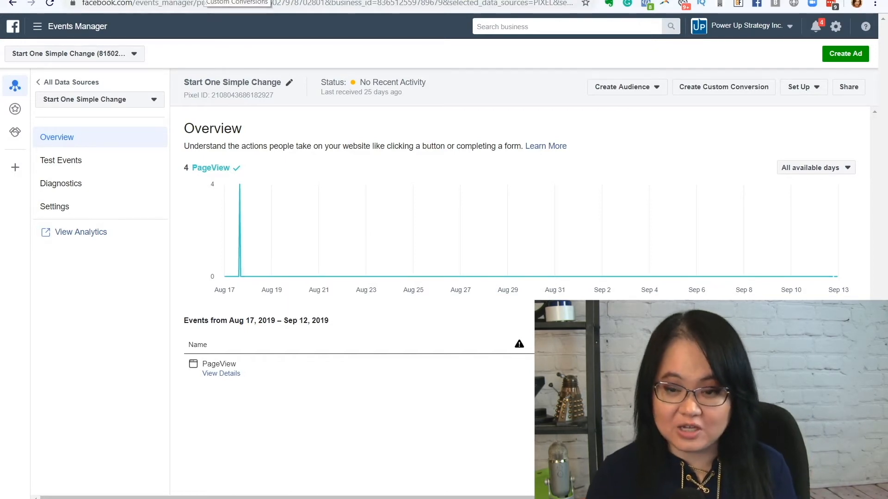
Step: Go to Custom Conversions and try All URL Traffic, then set the website event back to Lead
click(724, 87)
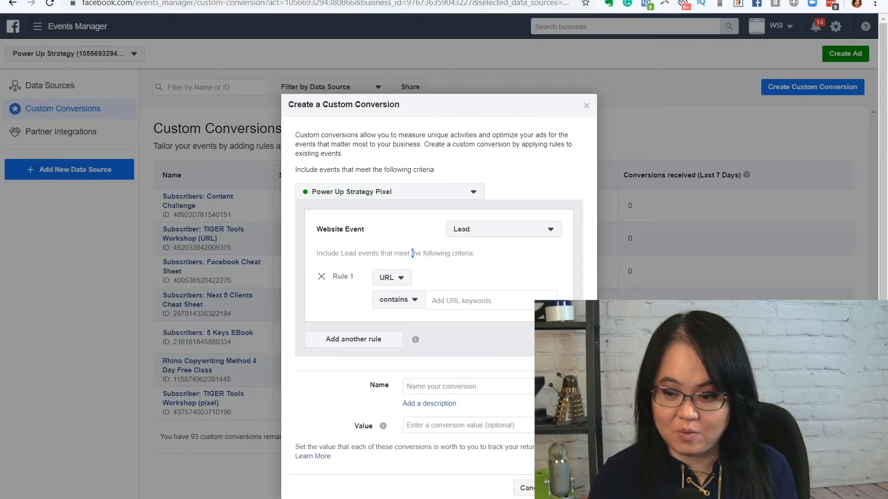
mouse_move(627, 167)
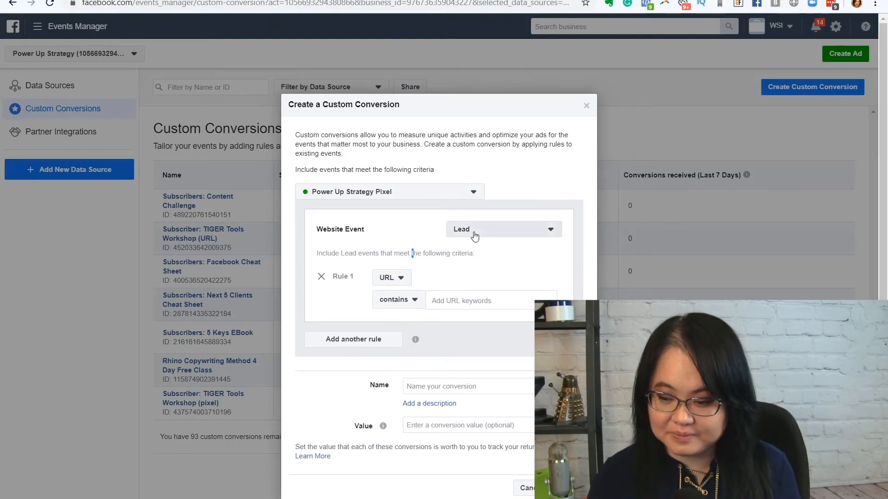
click(500, 229)
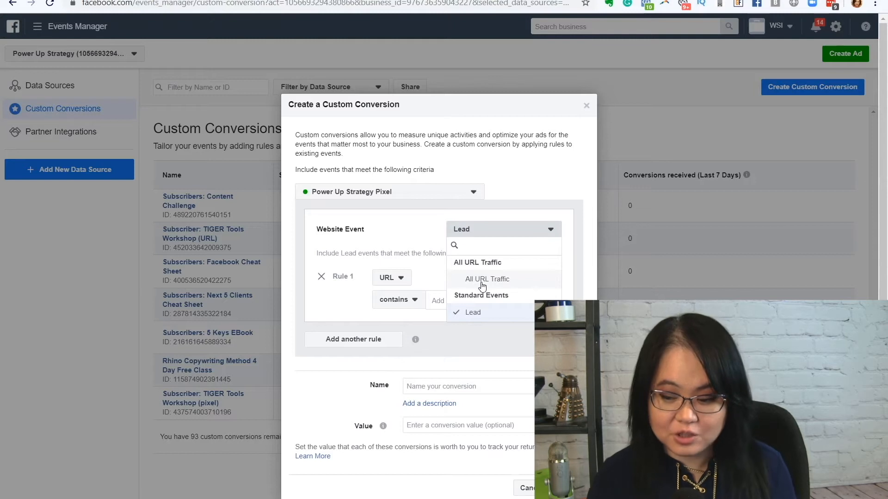
click(487, 278)
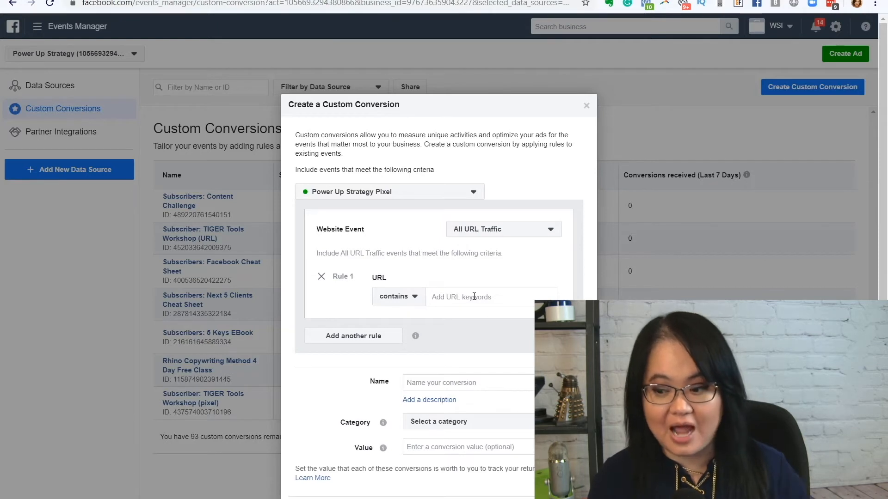
click(500, 228)
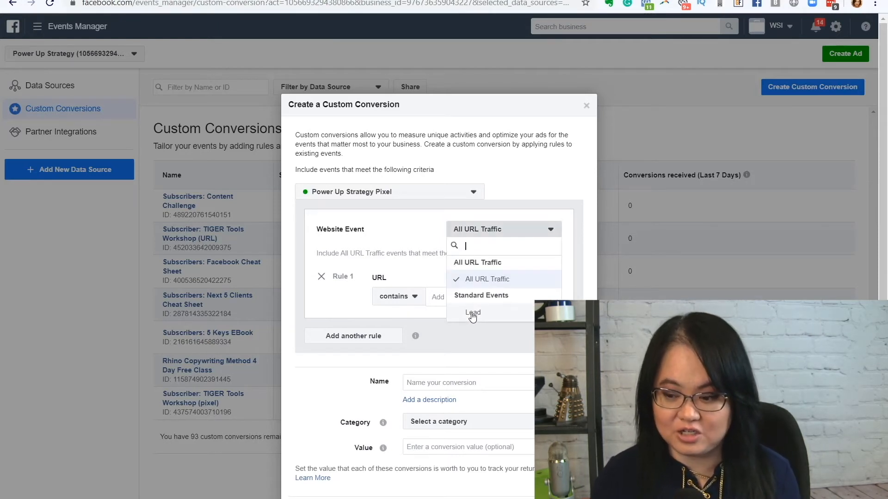
click(473, 314)
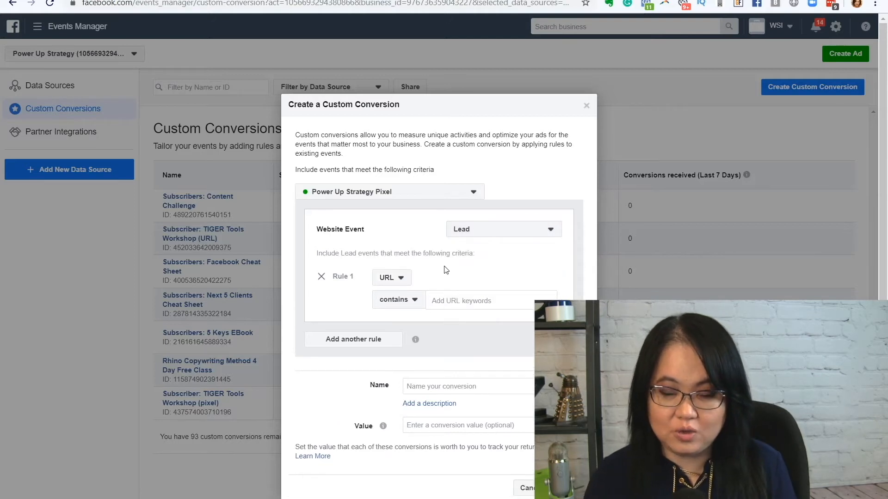
mouse_move(457, 269)
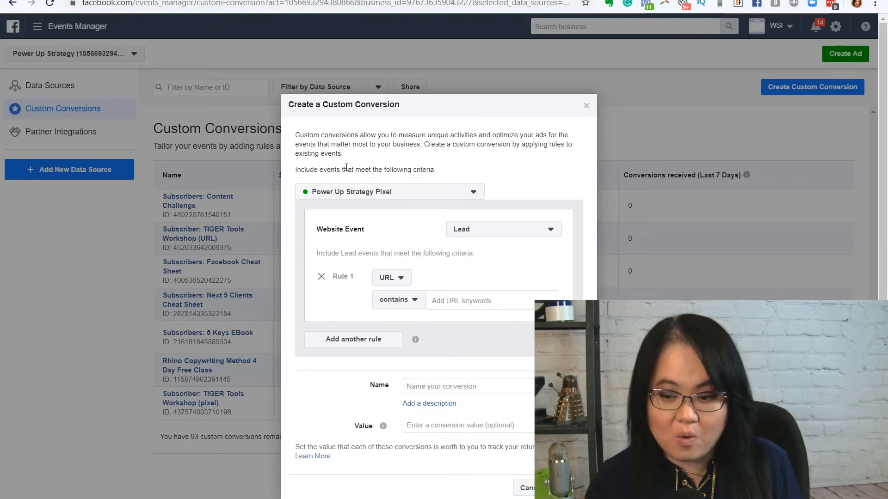
Step: Remove the URL rule and keep Lead as the website event, reviewing the standard events list
click(321, 277)
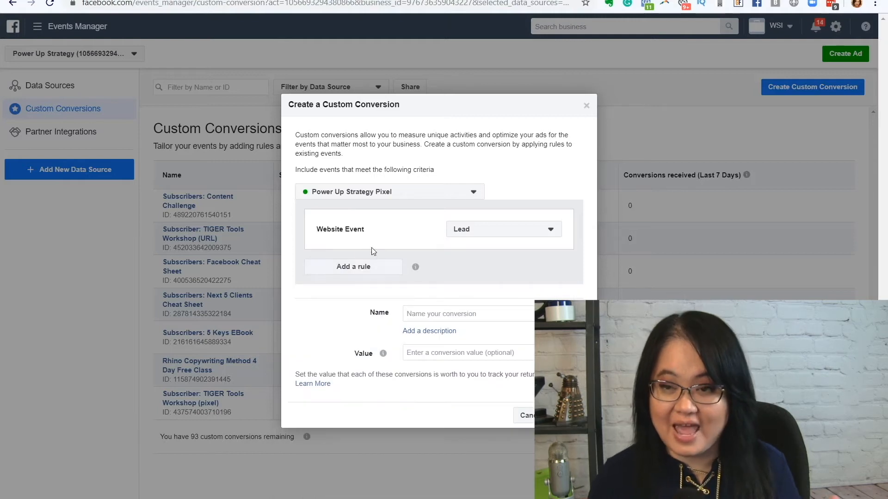
click(500, 228)
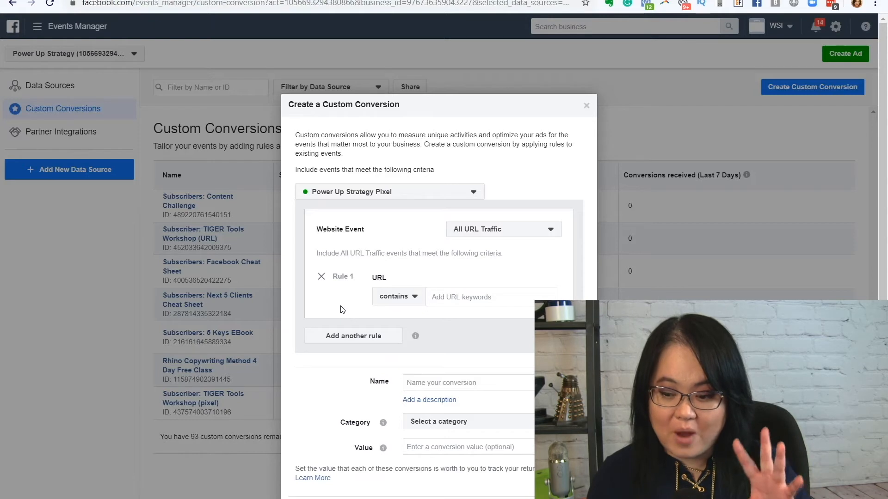
mouse_move(348, 309)
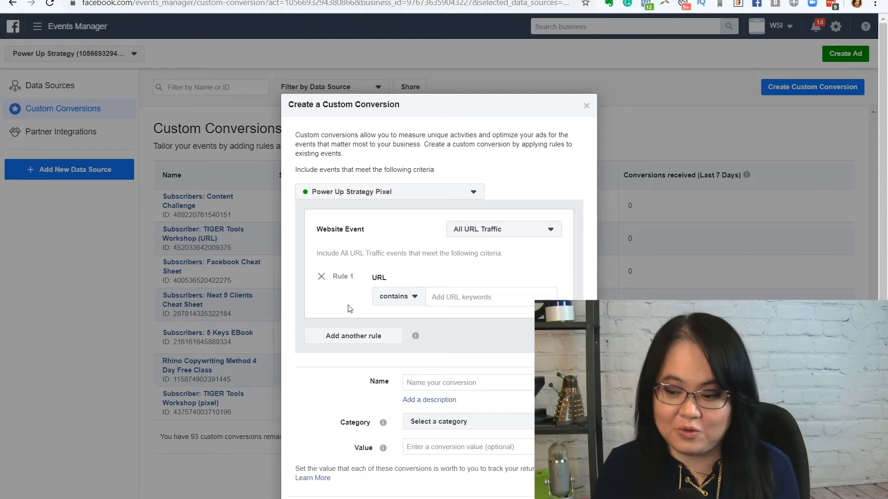
click(503, 228)
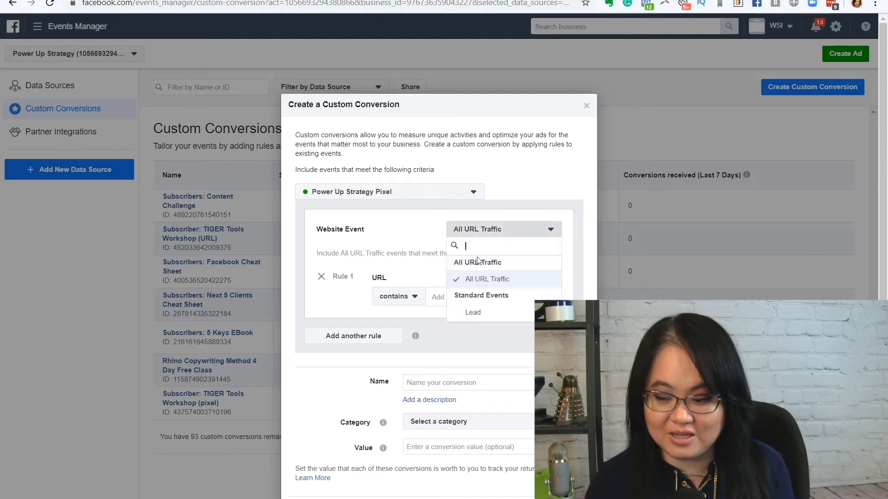
click(473, 312)
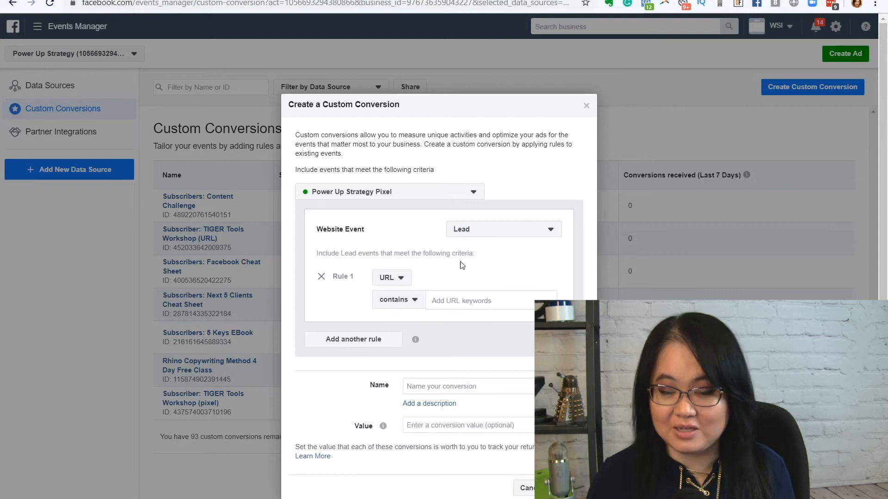
mouse_move(477, 269)
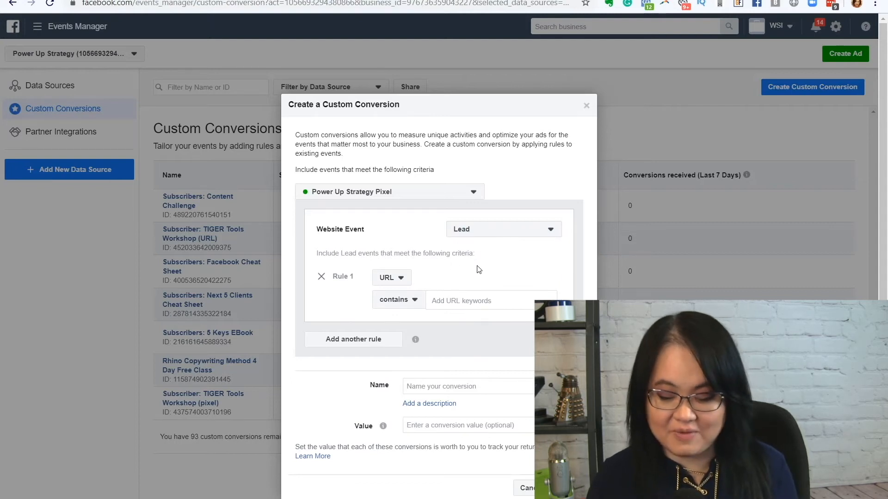
mouse_move(462, 275)
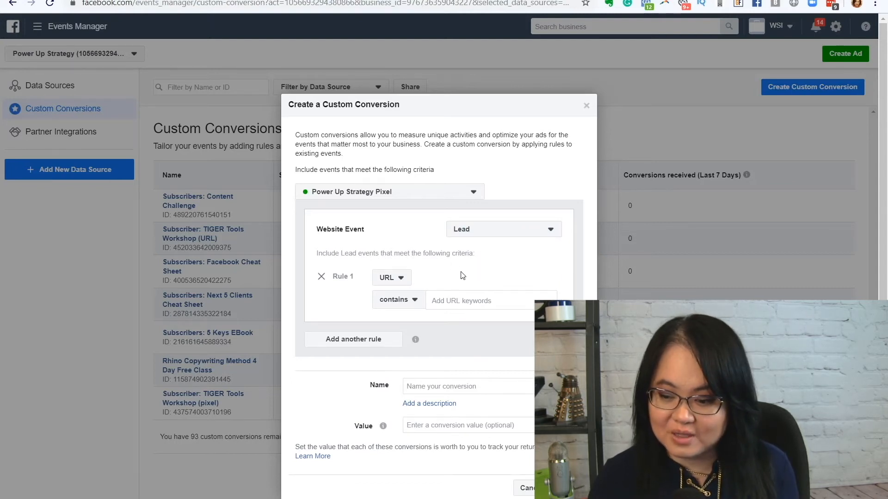
click(503, 229)
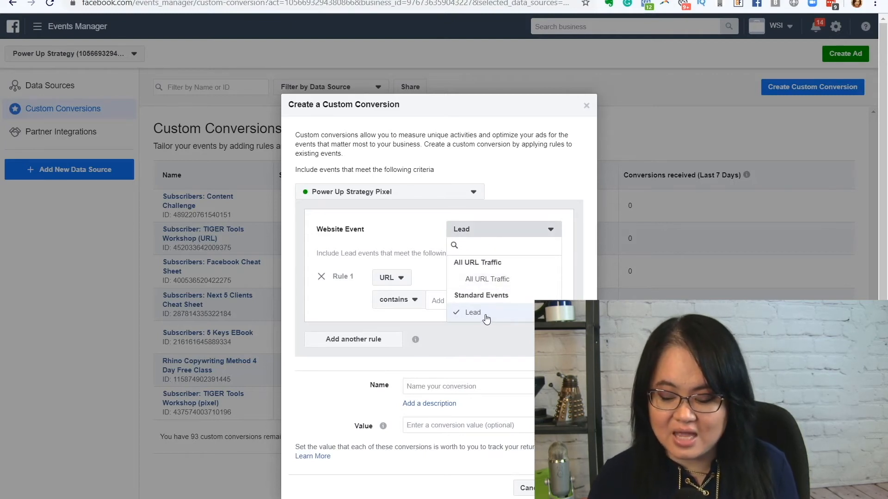
mouse_move(483, 321)
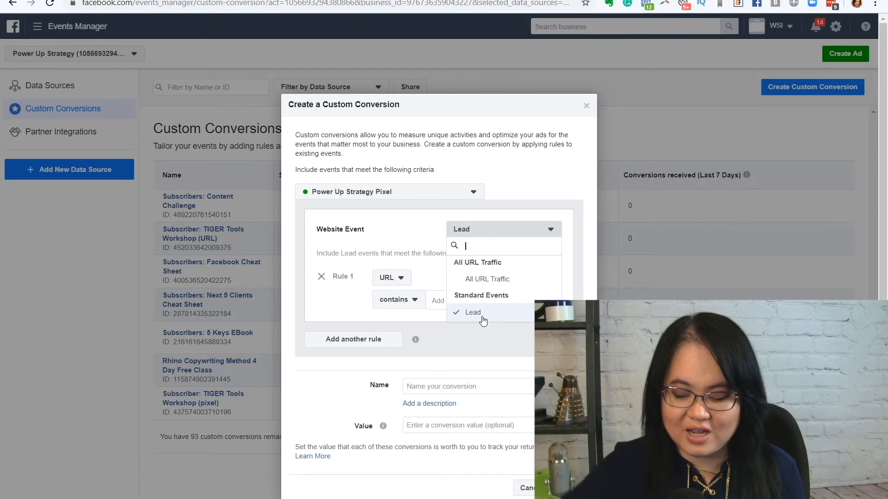
mouse_move(442, 275)
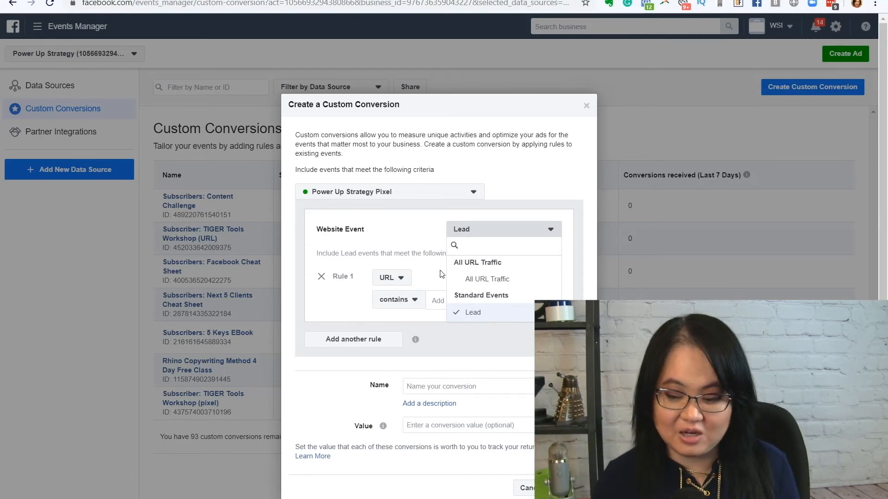
mouse_move(403, 249)
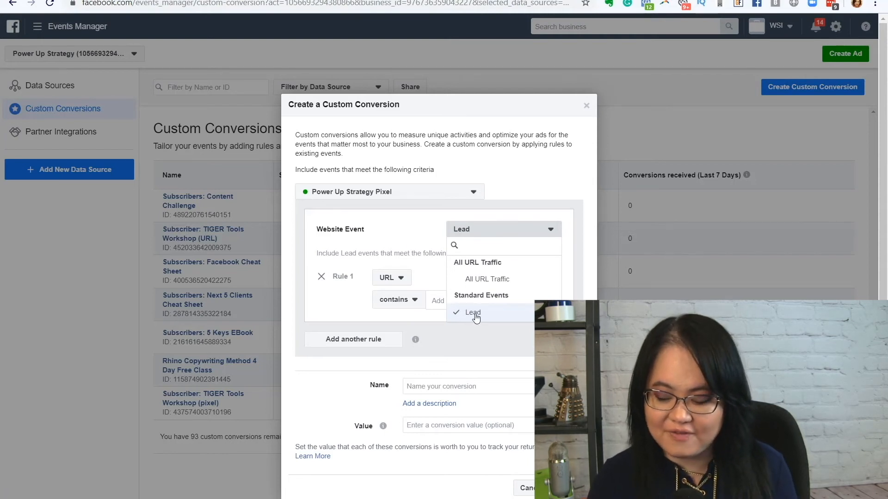
Step: Replace the default URL rule with an event-parameter rule: content_category equals webinar
click(472, 313)
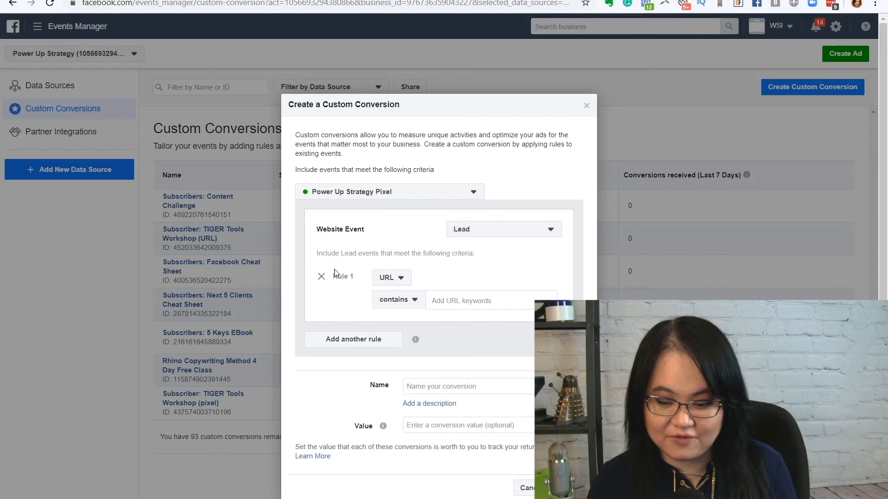
click(321, 276)
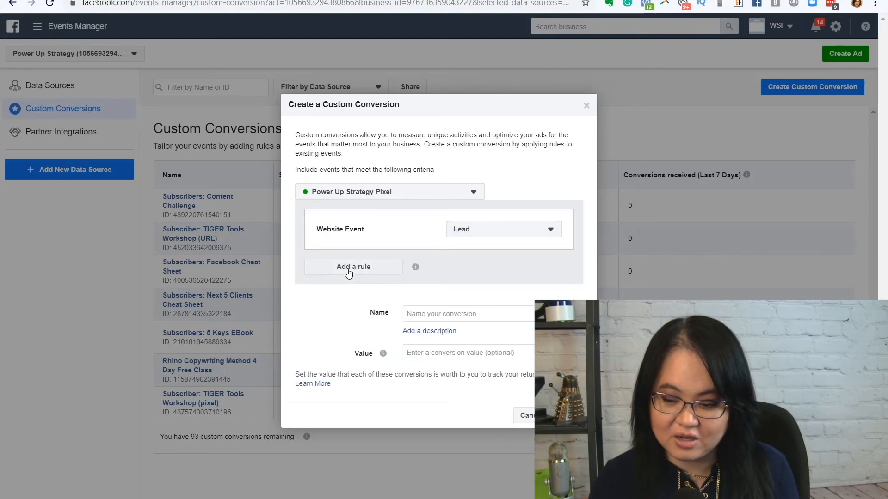
click(352, 266)
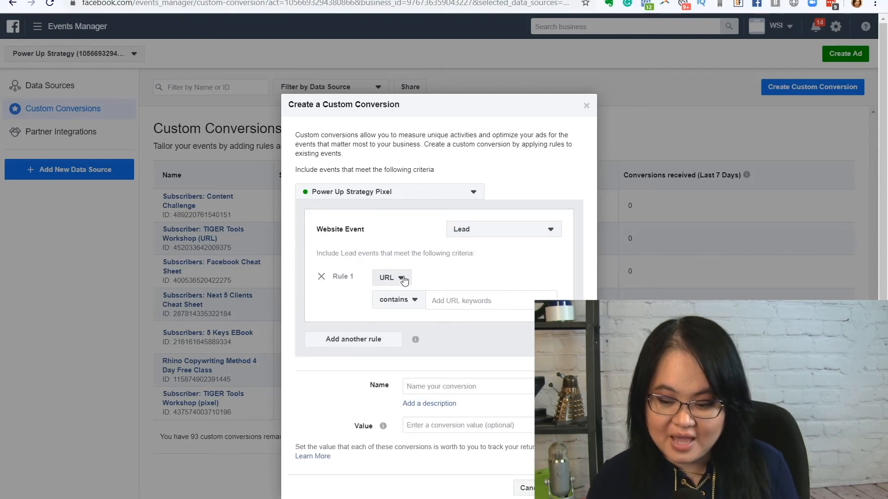
click(390, 278)
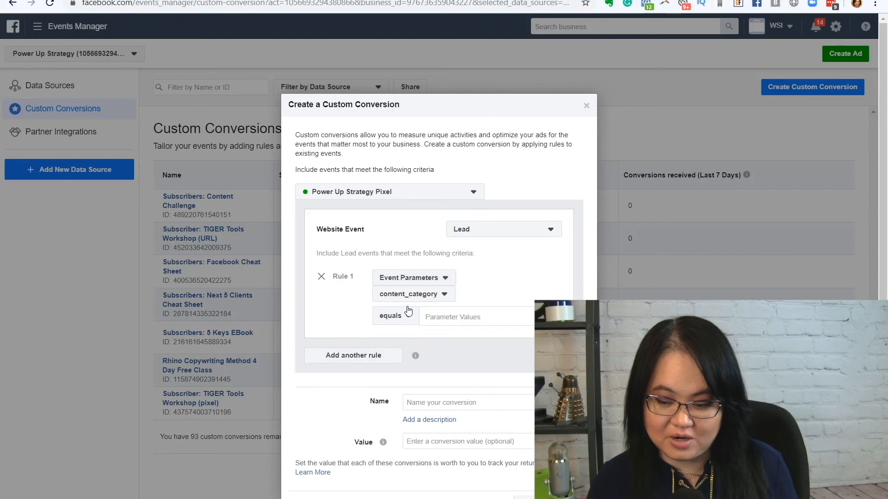
click(410, 294)
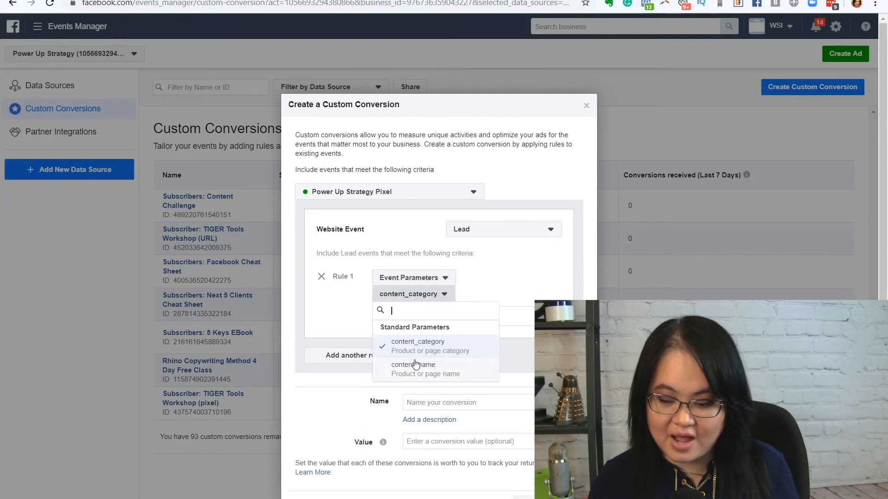
click(418, 341)
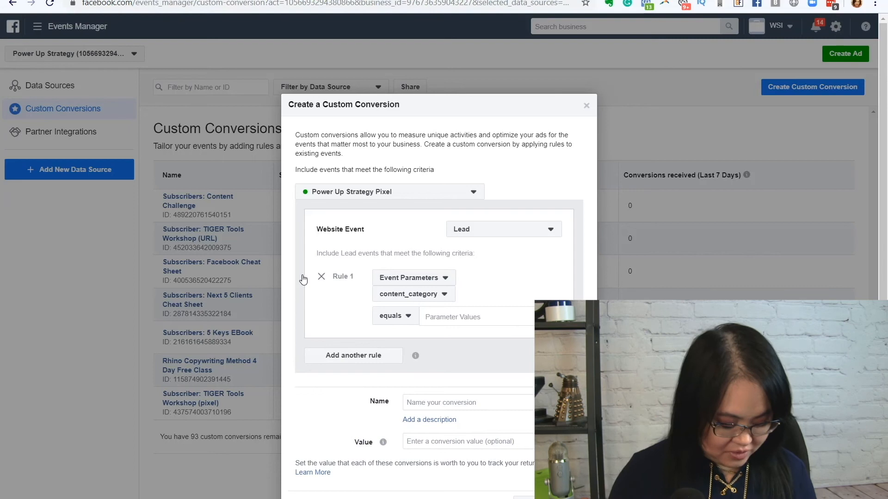
text(webinar)
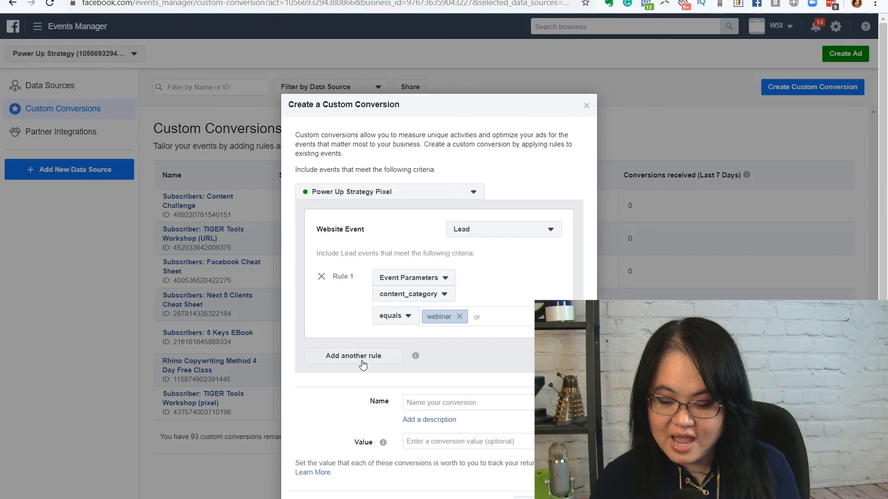
Step: Add a second rule: content_name equals facebook
click(353, 355)
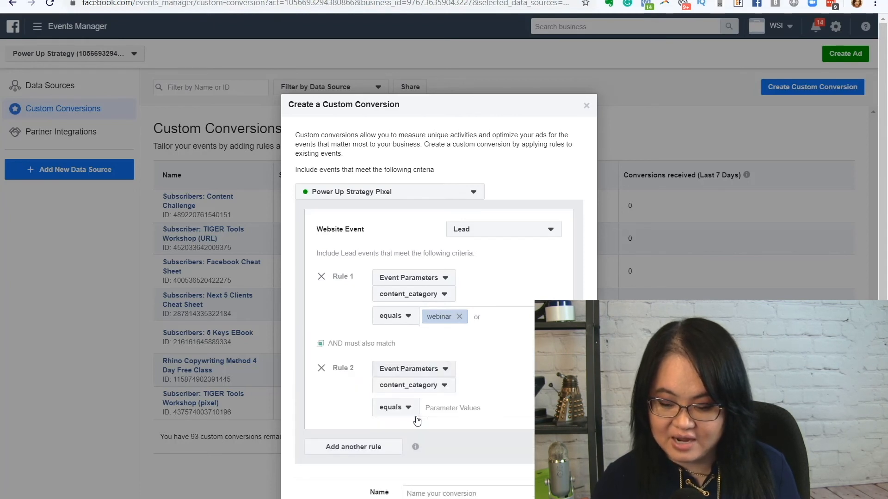
click(413, 384)
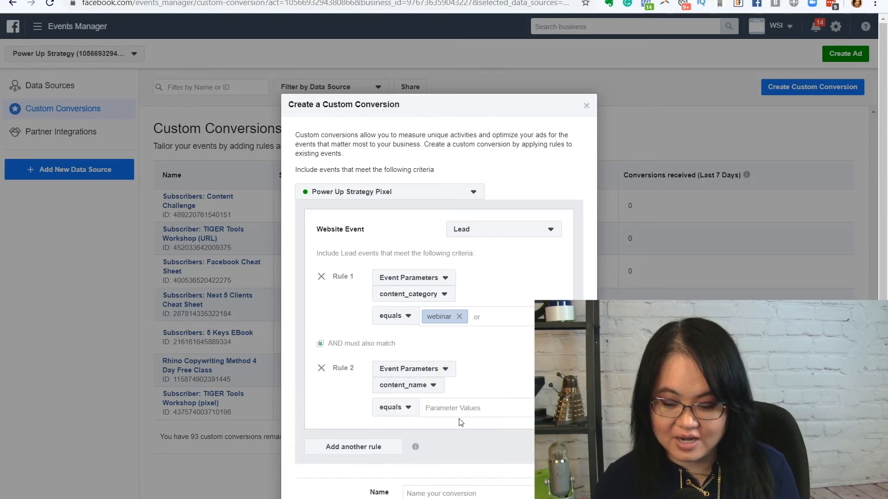
text(facebook)
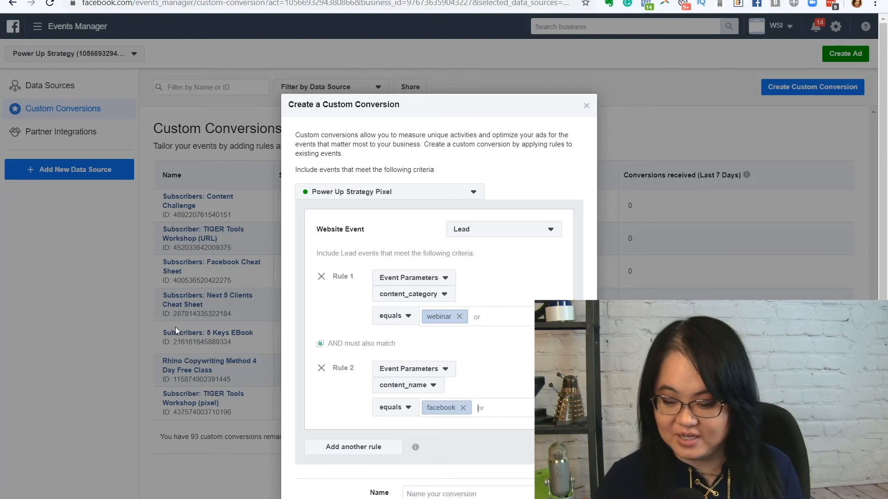
Step: Name the custom conversion Facebook Webinar Subscribers
scroll(down, 3)
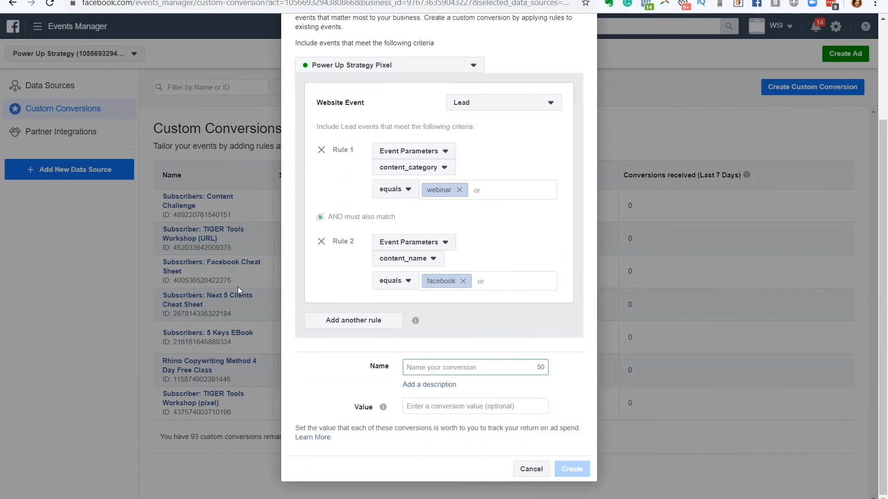
text(Facebook Webinar Subscribers)
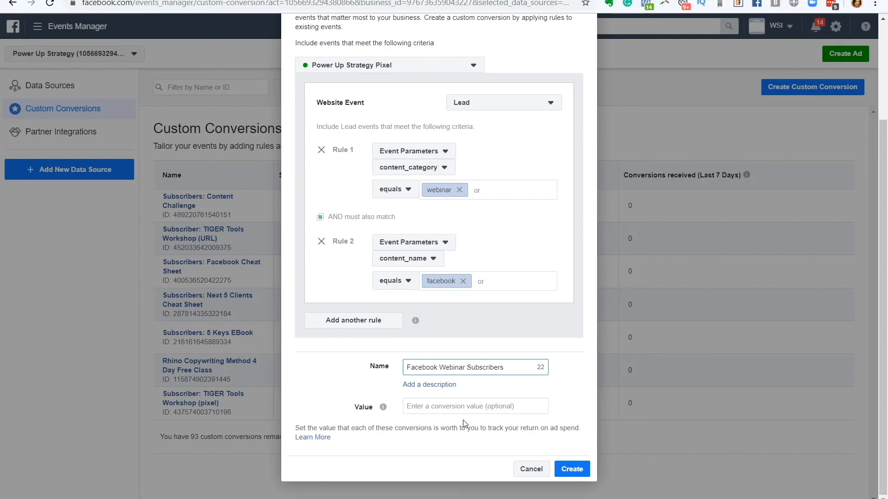
mouse_move(528, 452)
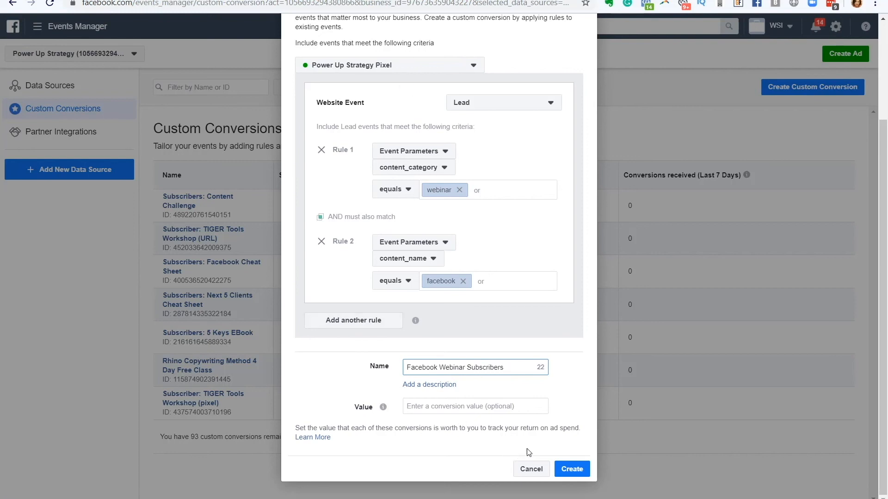
mouse_move(552, 442)
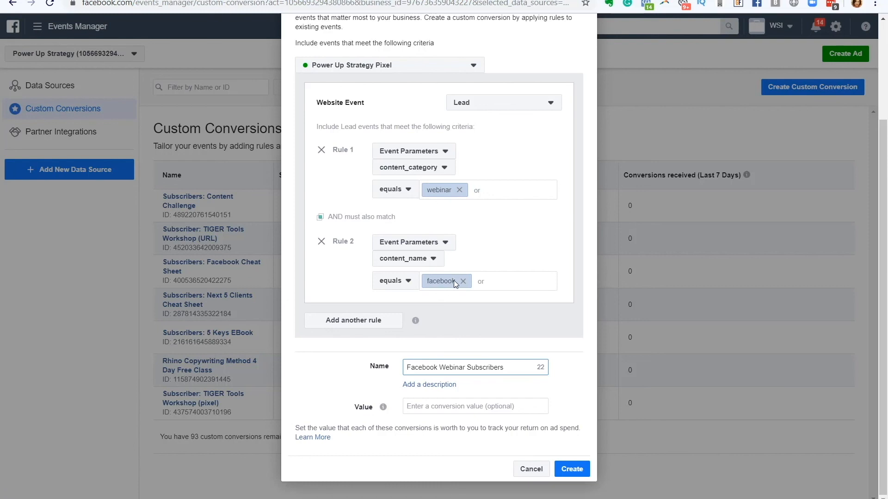
mouse_move(453, 291)
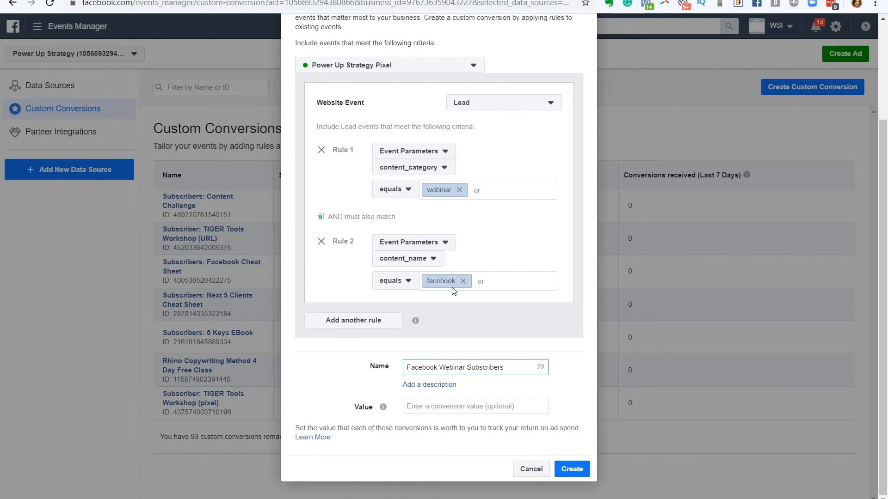